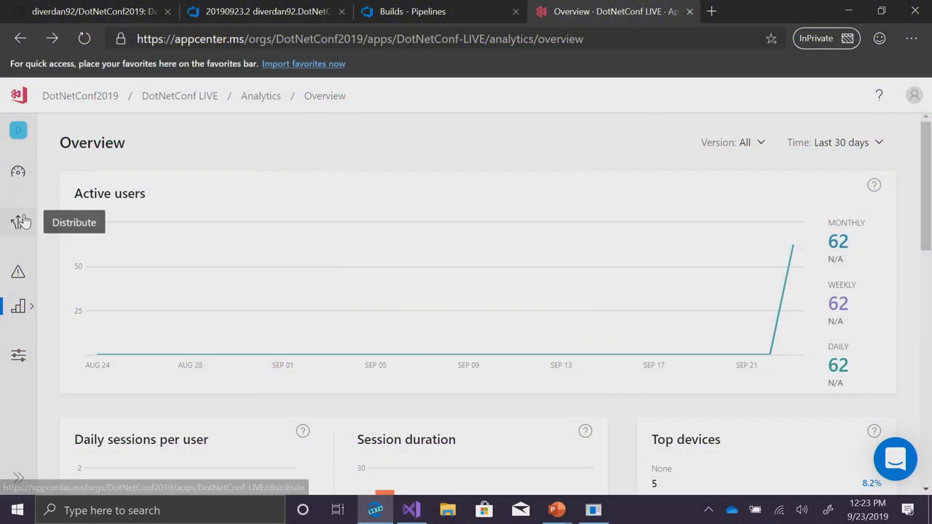
- Show the Diagnostics crash reports list for the MainWindow.CheckResult (Double d) issue
left_click(17, 272)
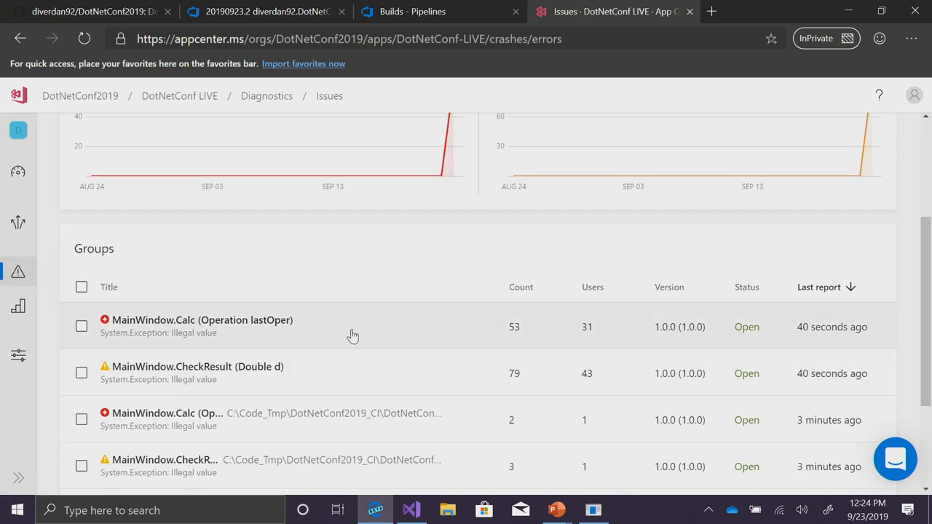
scroll("up", 3)
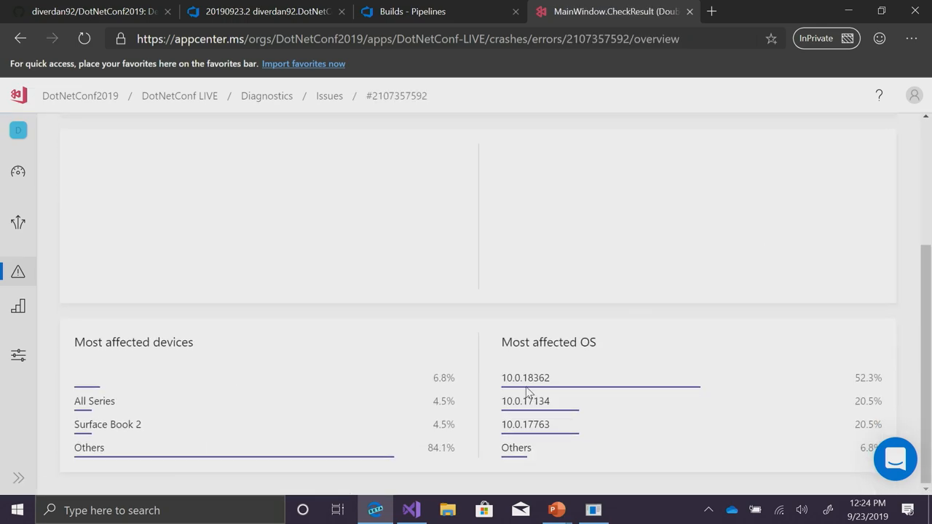
scroll("up", 3)
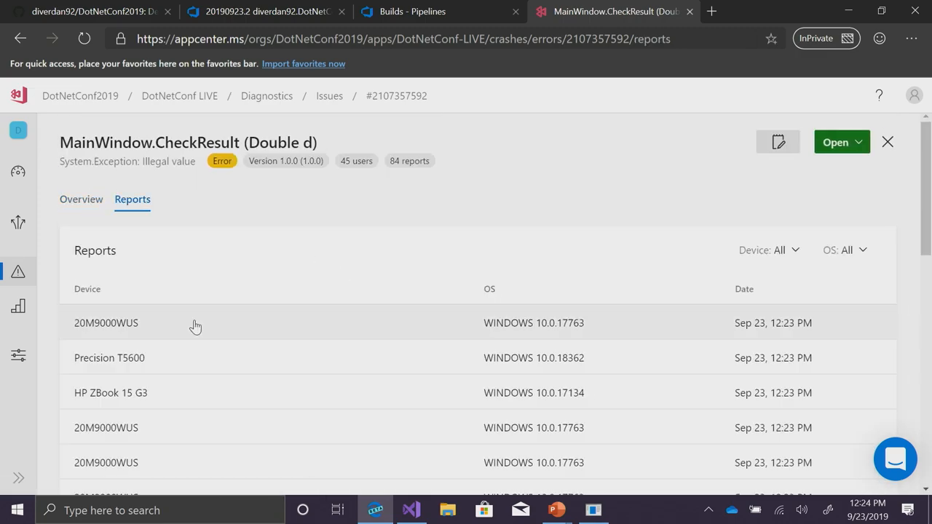
- View the newest 20M9000WUS crash report's stack trace and its 'equation 9 / 0' error property
left_click(106, 323)
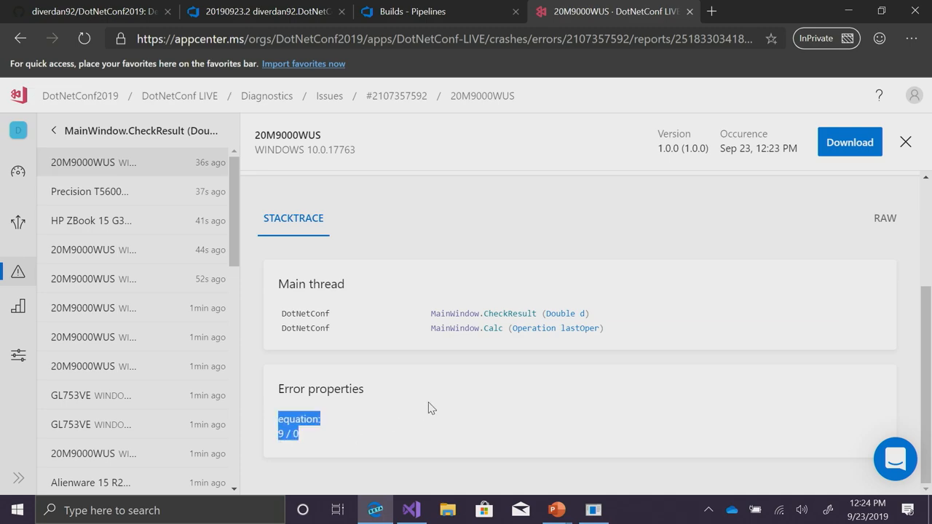
scroll("up", 3)
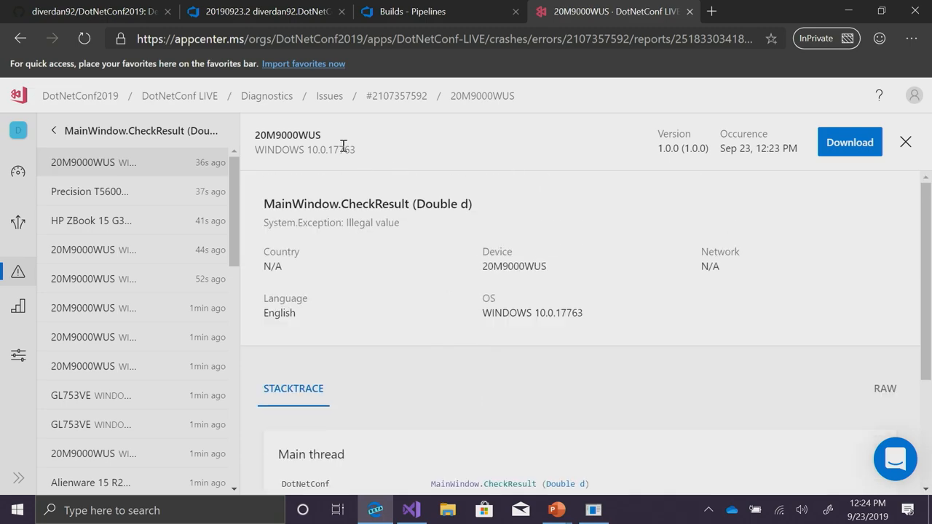
mouse_move(434, 168)
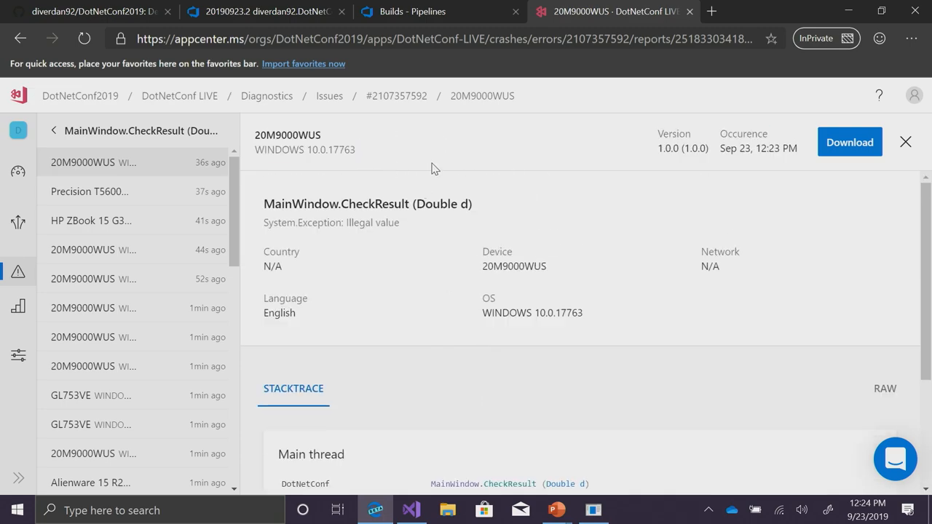
mouse_move(544, 489)
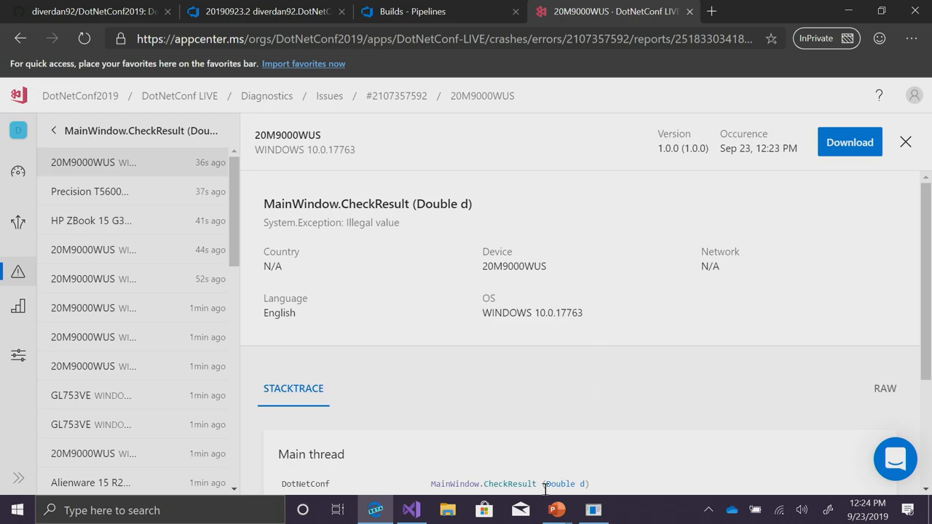